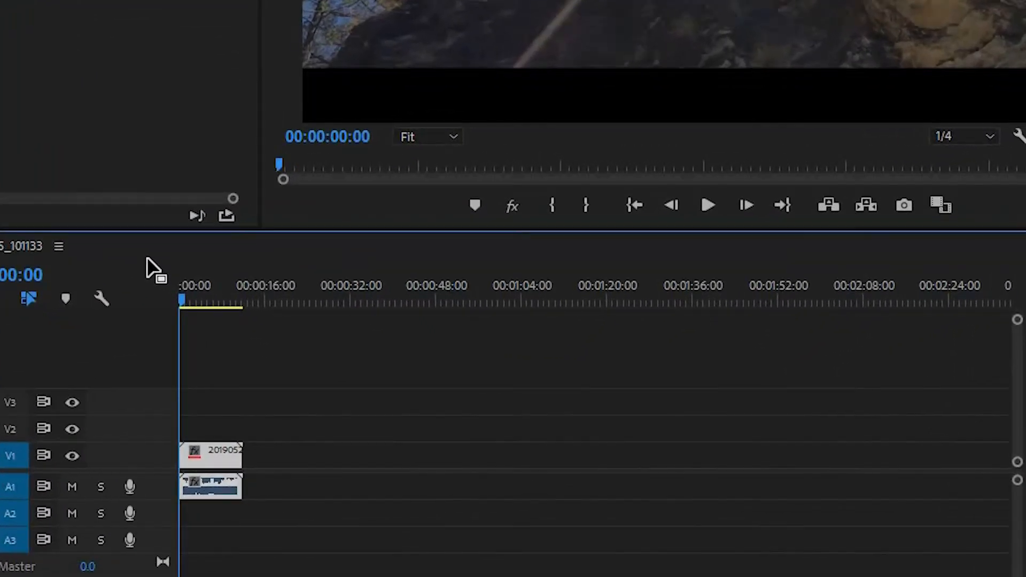
pyautogui.moveTo(147, 278)
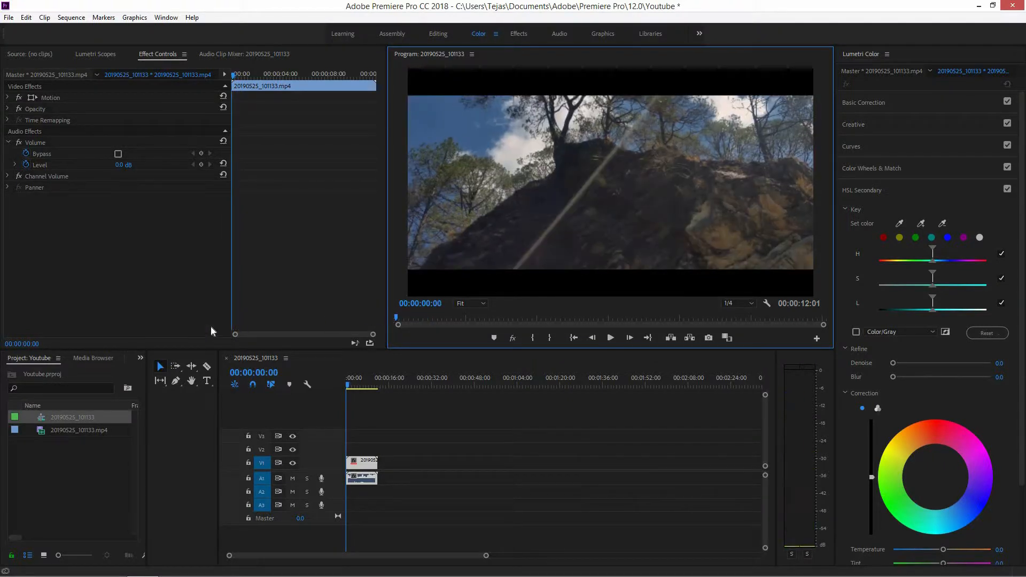
# Search the Effects library for 'channel mixer' to locate the Channel Mixer effect.
pyautogui.click(140, 358)
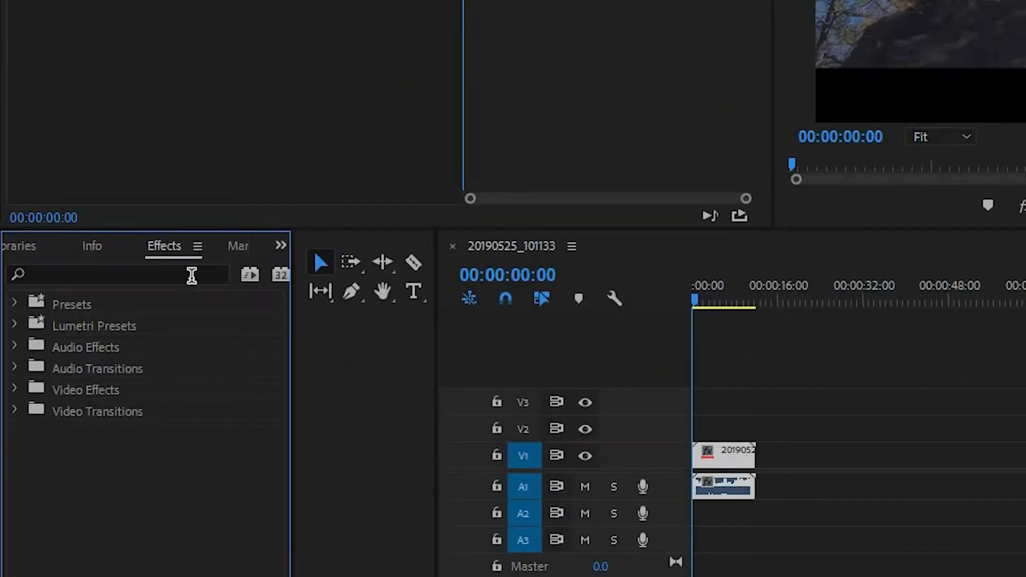
pyautogui.click(118, 274)
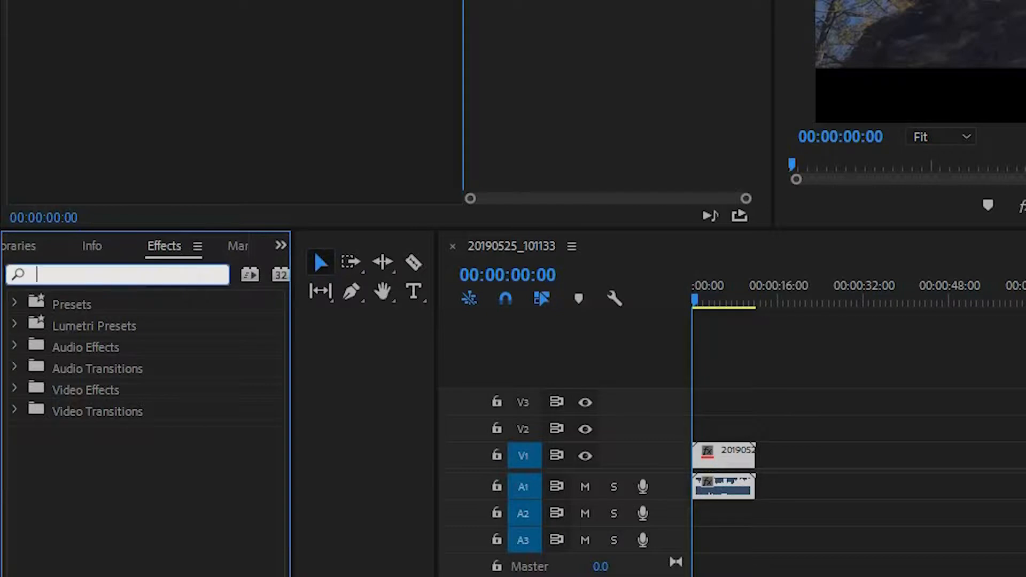
pyautogui.write('channel mix')
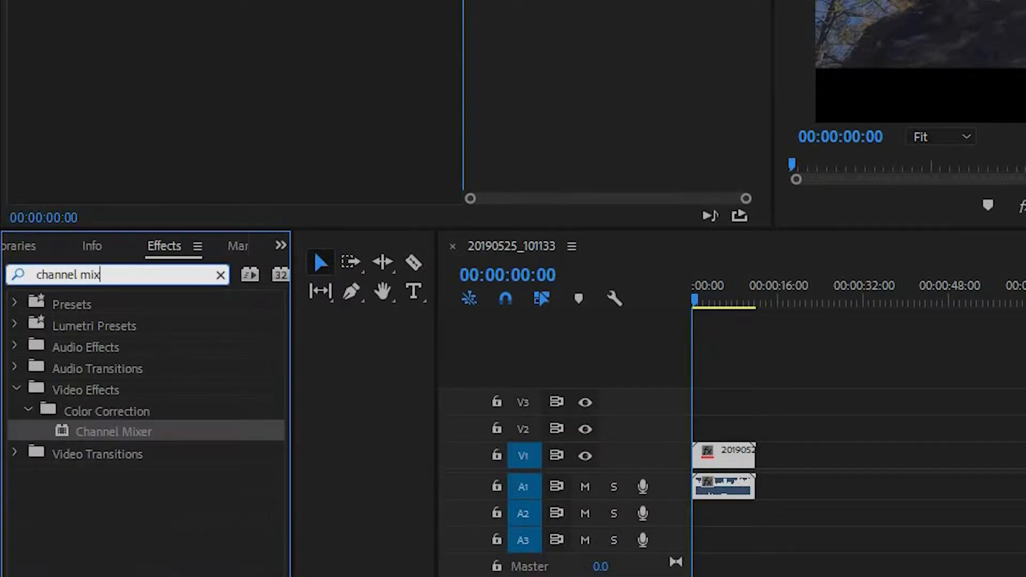
pyautogui.write('er')
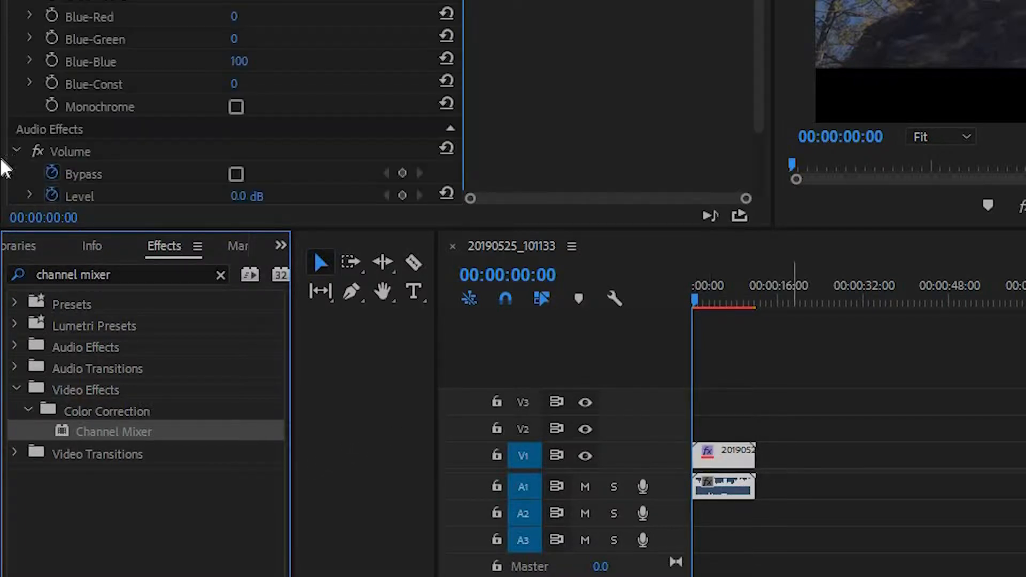
pyautogui.scroll(3)
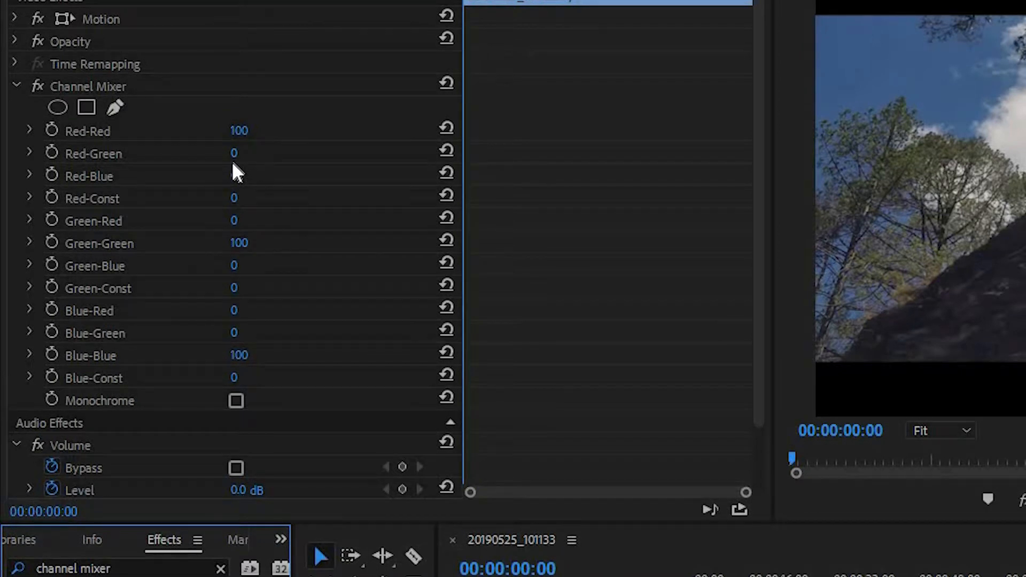
pyautogui.moveTo(105, 188)
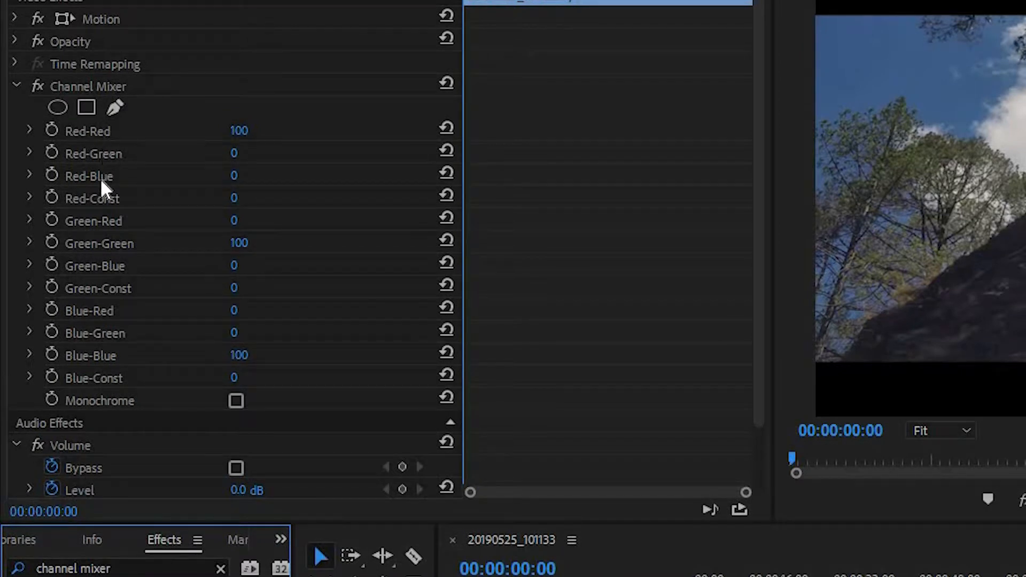
pyautogui.moveTo(110, 186)
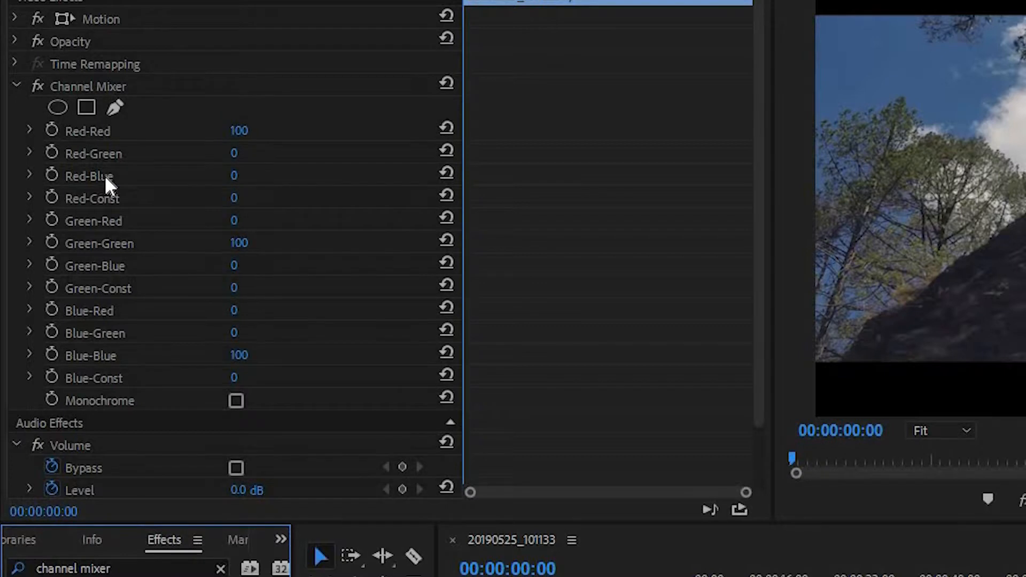
pyautogui.moveTo(110, 168)
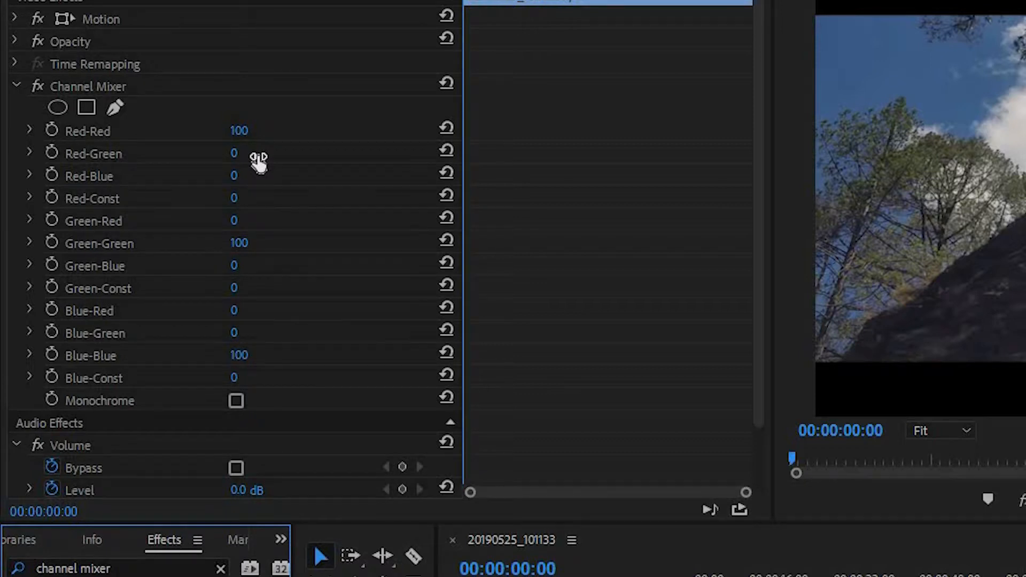
# Enter 35 as the Channel Mixer Red-Green amount in Effect Controls.
pyautogui.doubleClick(235, 153)
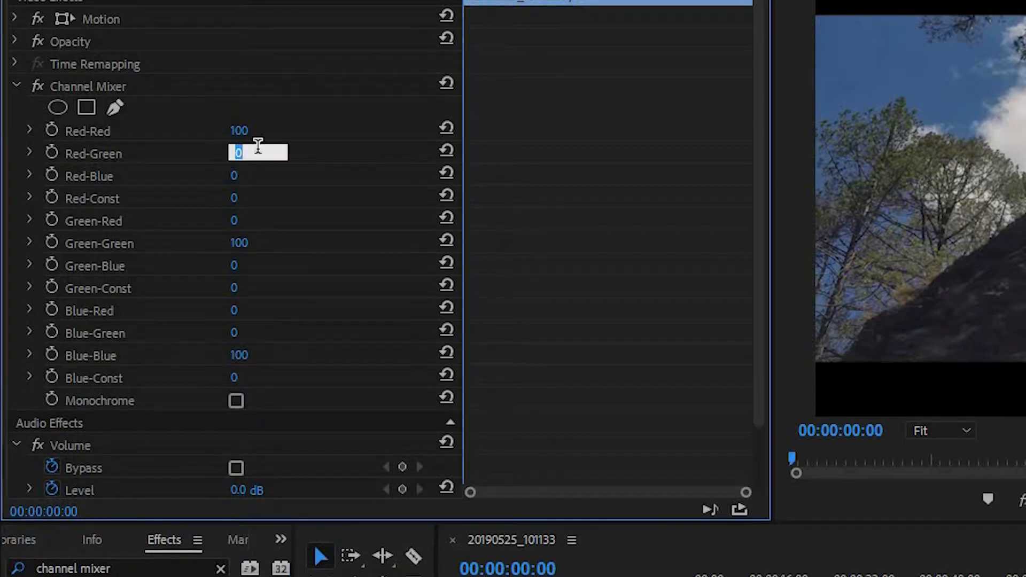
pyautogui.write('35')
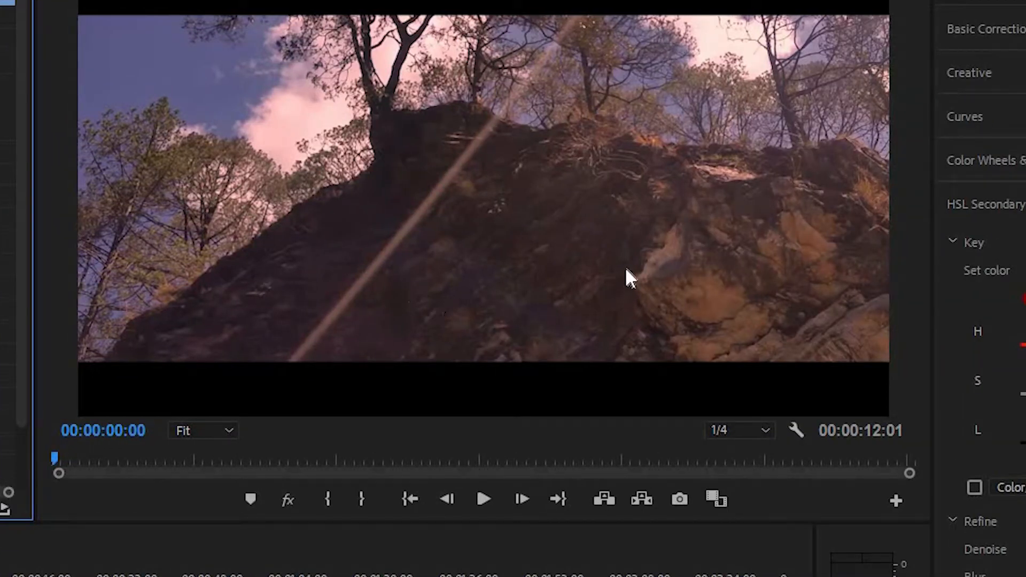
pyautogui.moveTo(128, 293)
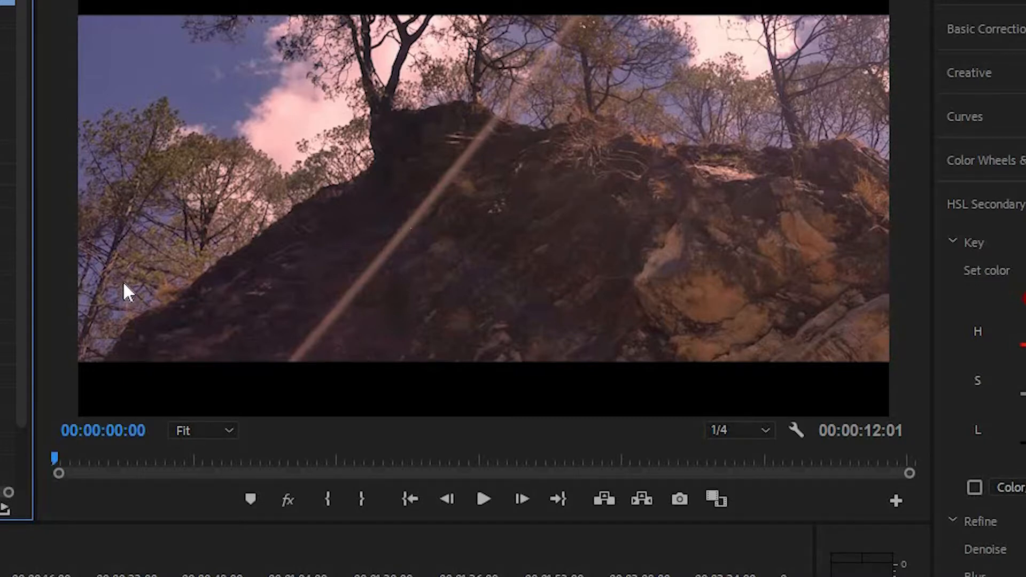
pyautogui.moveTo(121, 229)
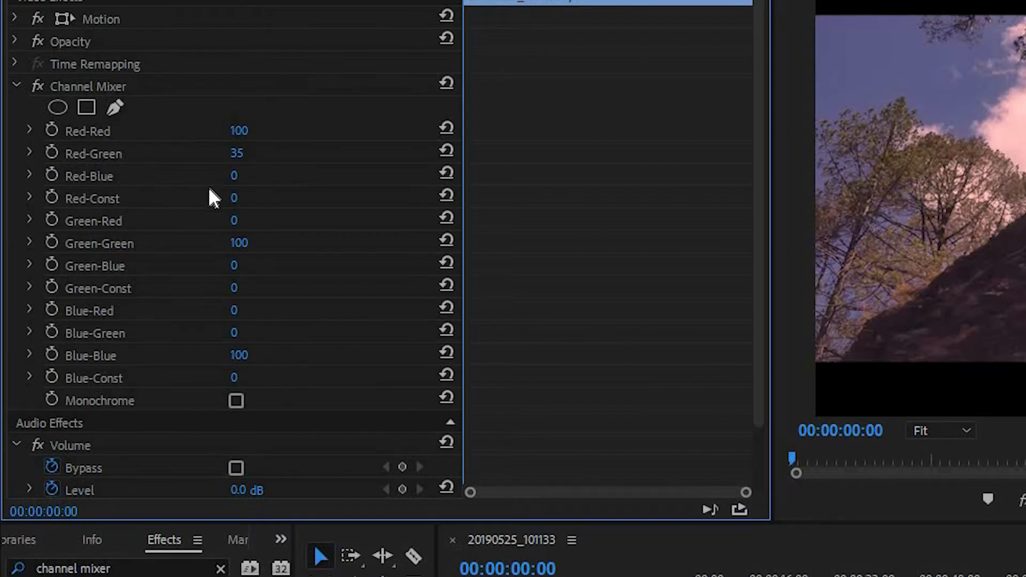
# Enter -35 as the Channel Mixer Red-Blue amount, cooling the pink cast toward teal.
pyautogui.doubleClick(234, 176)
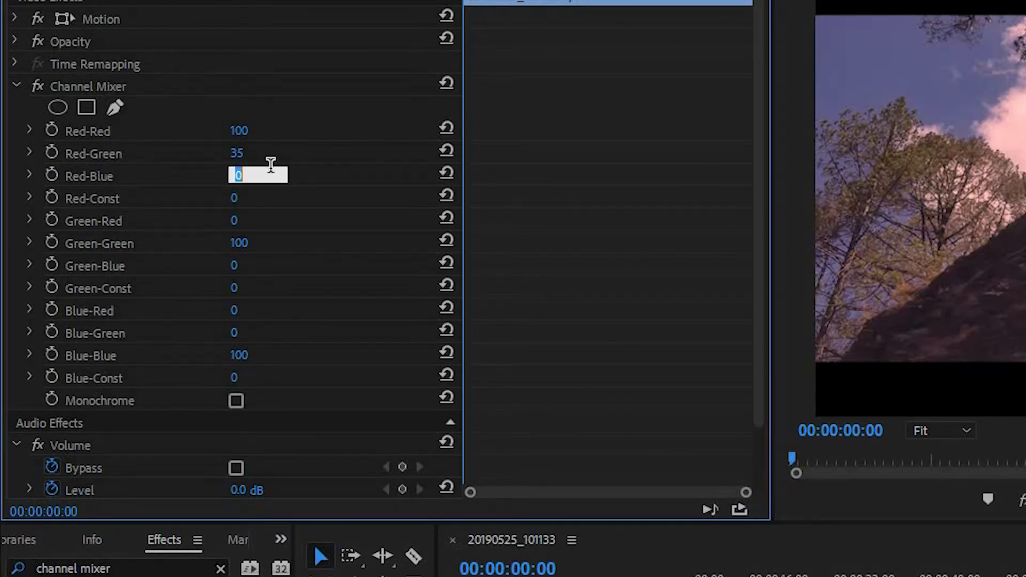
pyautogui.moveTo(127, 156)
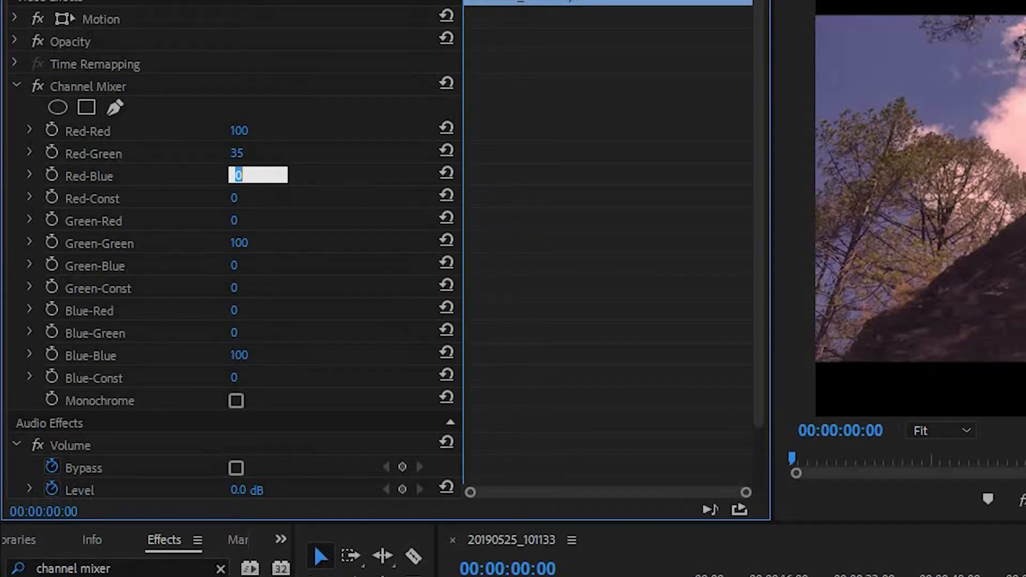
pyautogui.write('-35')
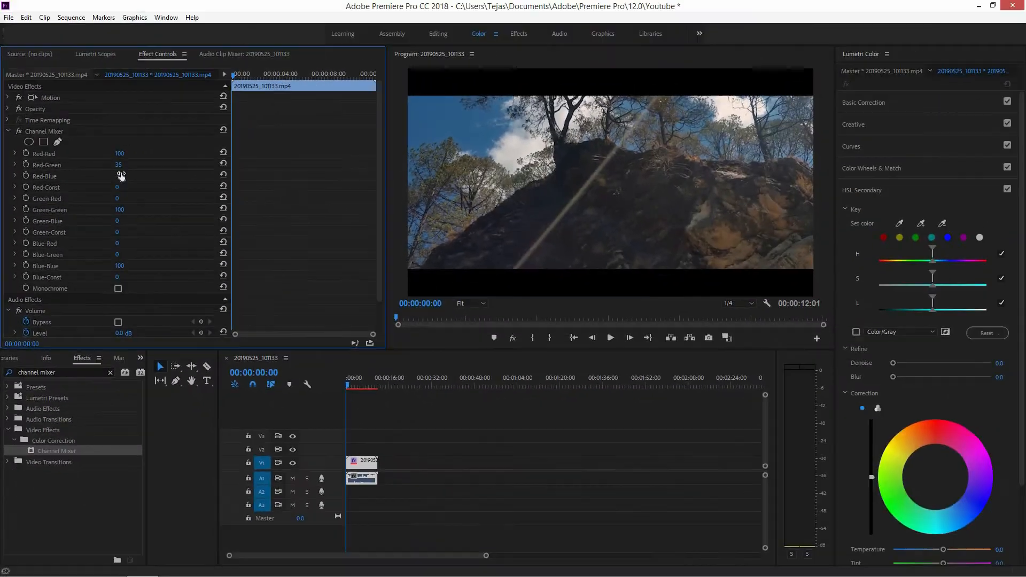
pyautogui.moveTo(119, 176); pyautogui.dragTo(98, 175)
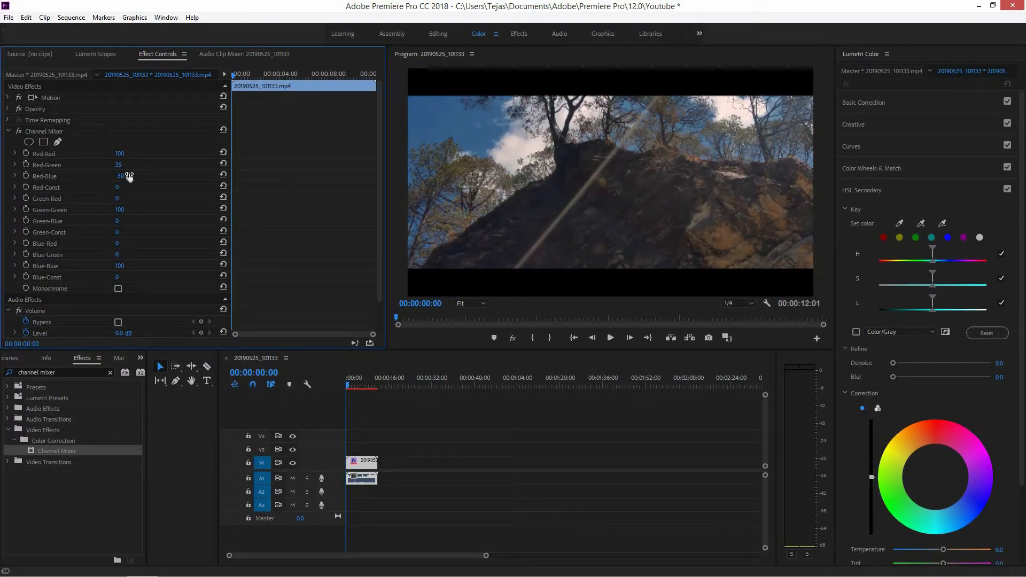
pyautogui.moveTo(124, 176); pyautogui.dragTo(121, 180)
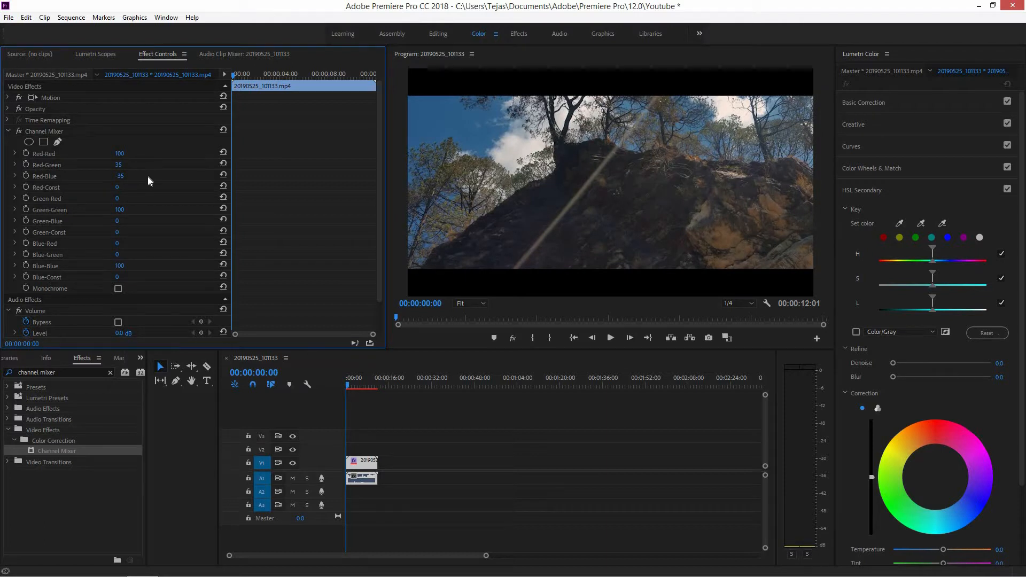